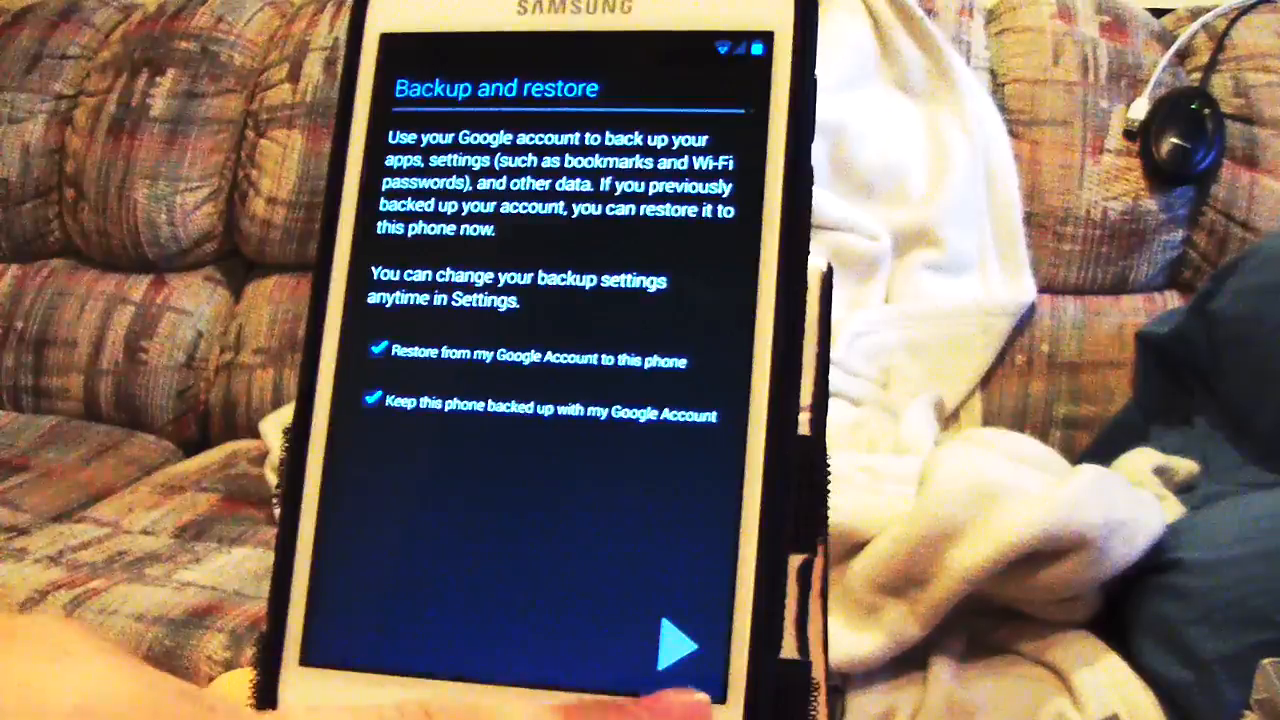
Continue past the Google backup and restore step of the setup wizard
{"action": "left_click", "coordinate": [678, 644]}
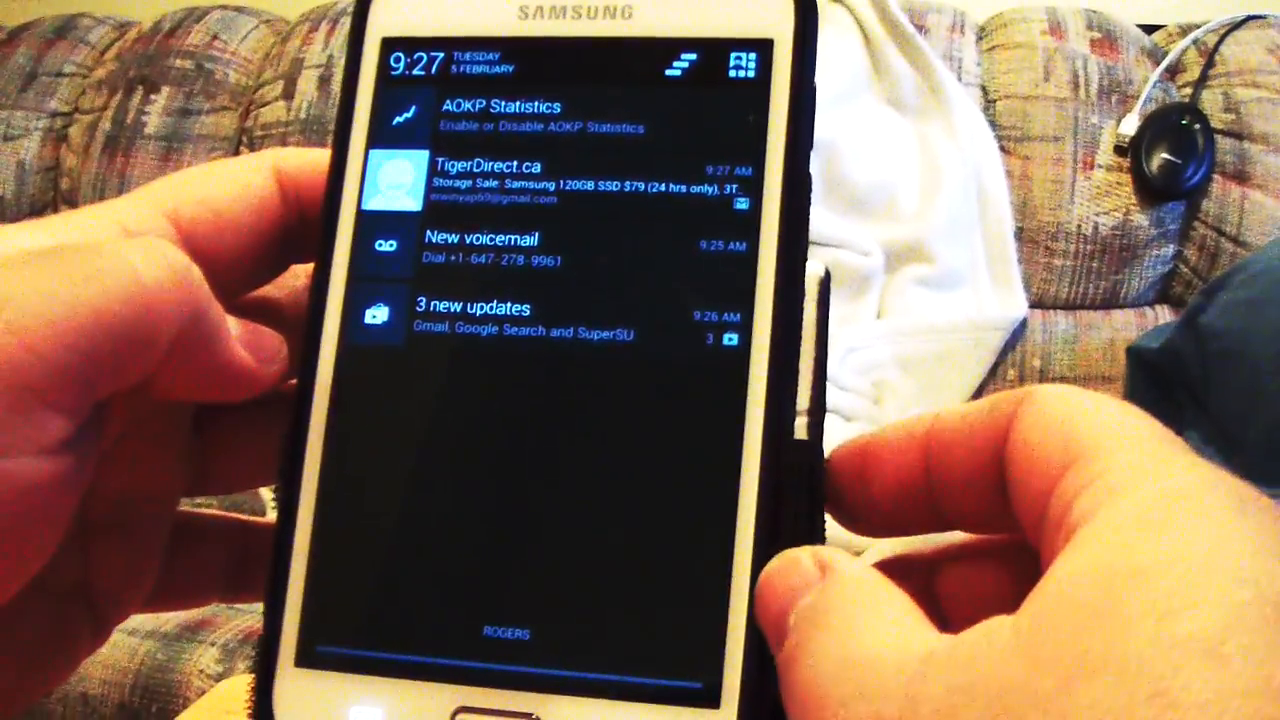
Dismiss the notification shade to land on the launcher's 'Make yourself at home' intro
{"action": "left_click", "coordinate": [742, 64]}
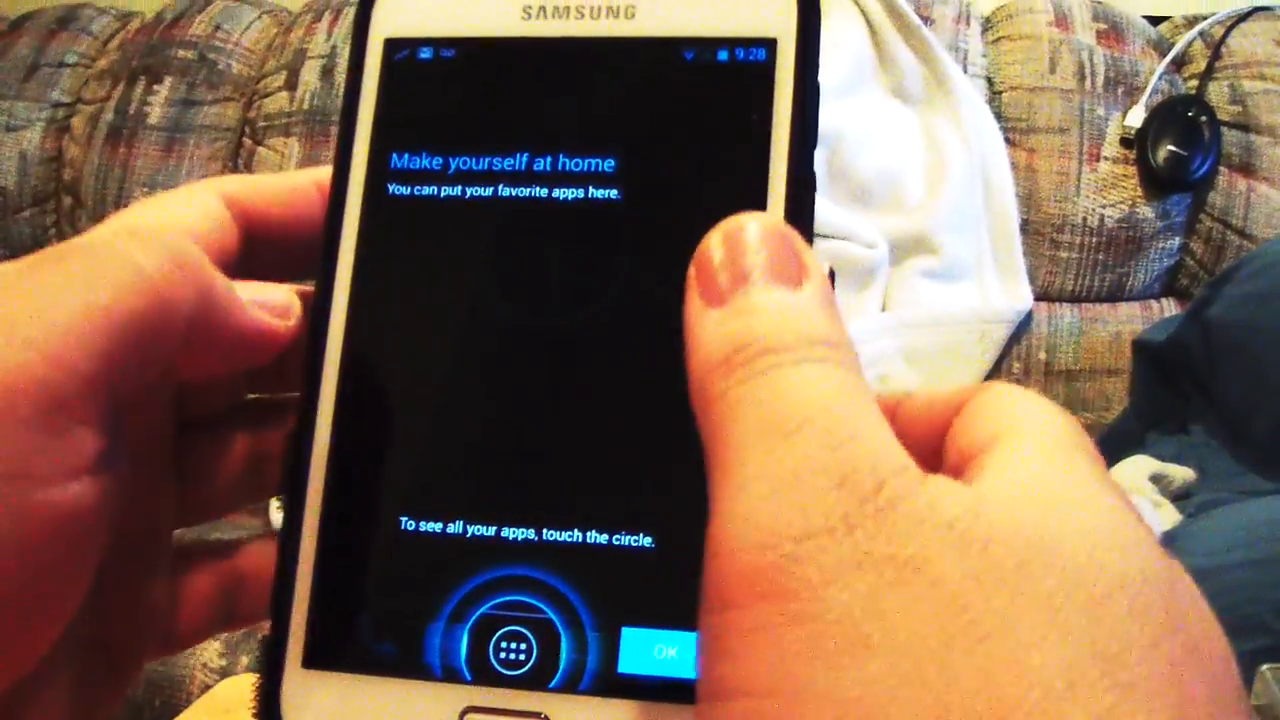
Accept the launcher intro, browse the All Apps drawer and launch About JellyBam
{"action": "left_click", "coordinate": [666, 650]}
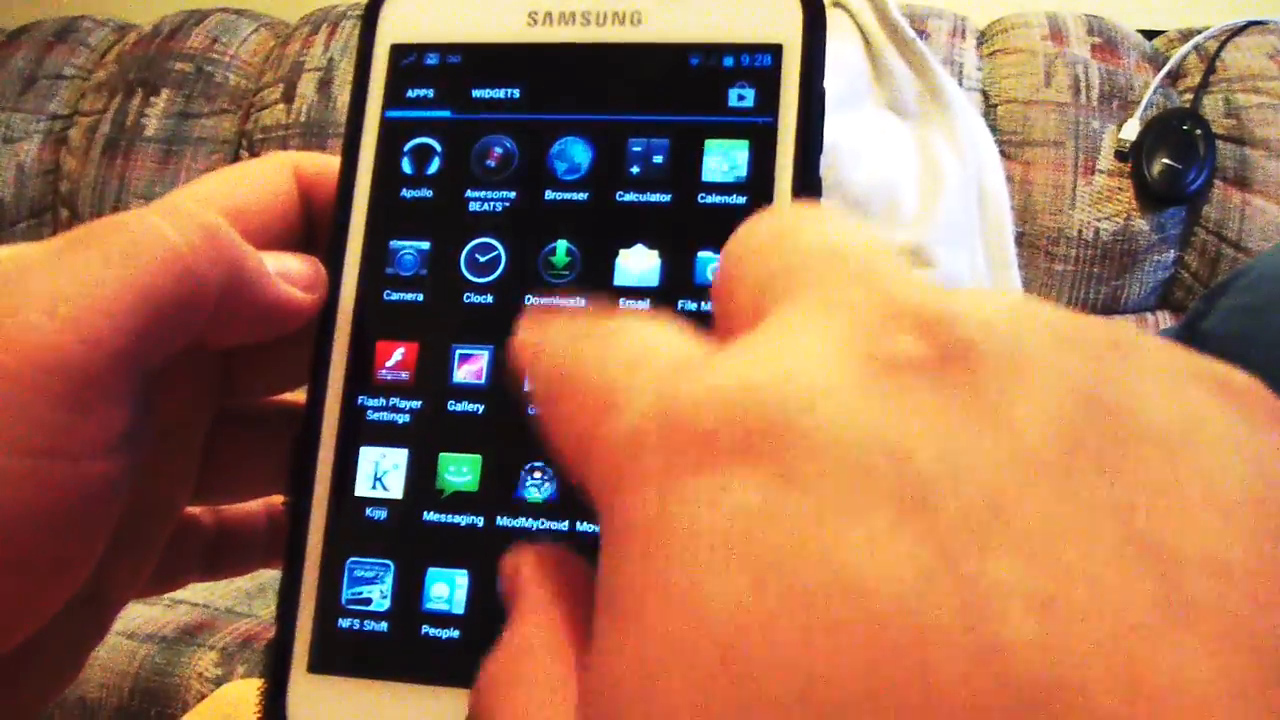
{"action": "scroll", "scroll_direction": "up", "scroll_amount": 3}
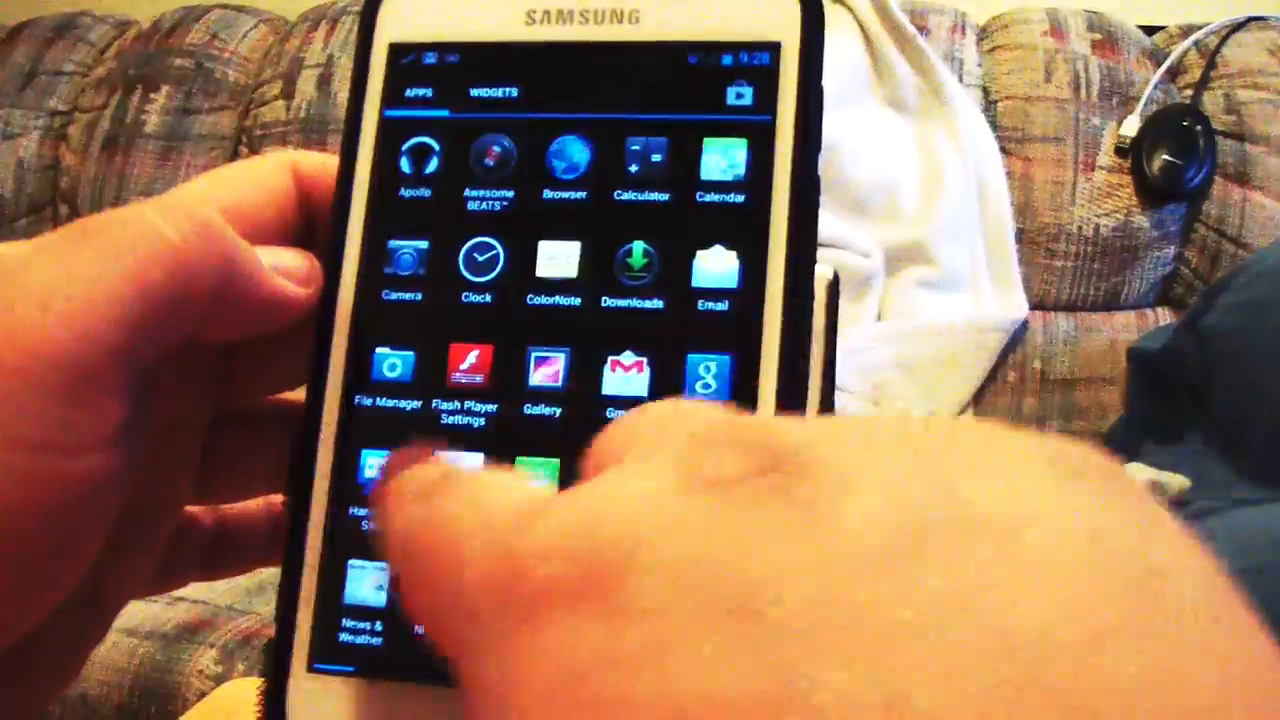
{"action": "left_click", "coordinate": [492, 92]}
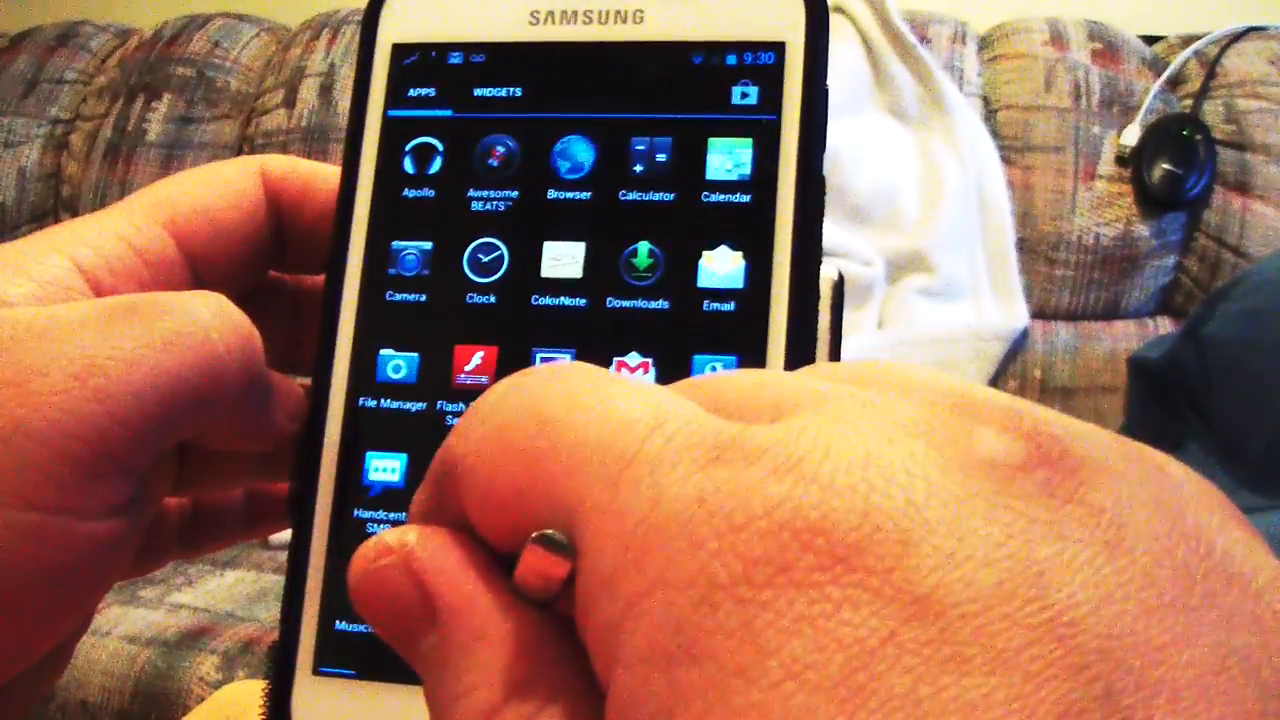
{"action": "left_click", "coordinate": [420, 92]}
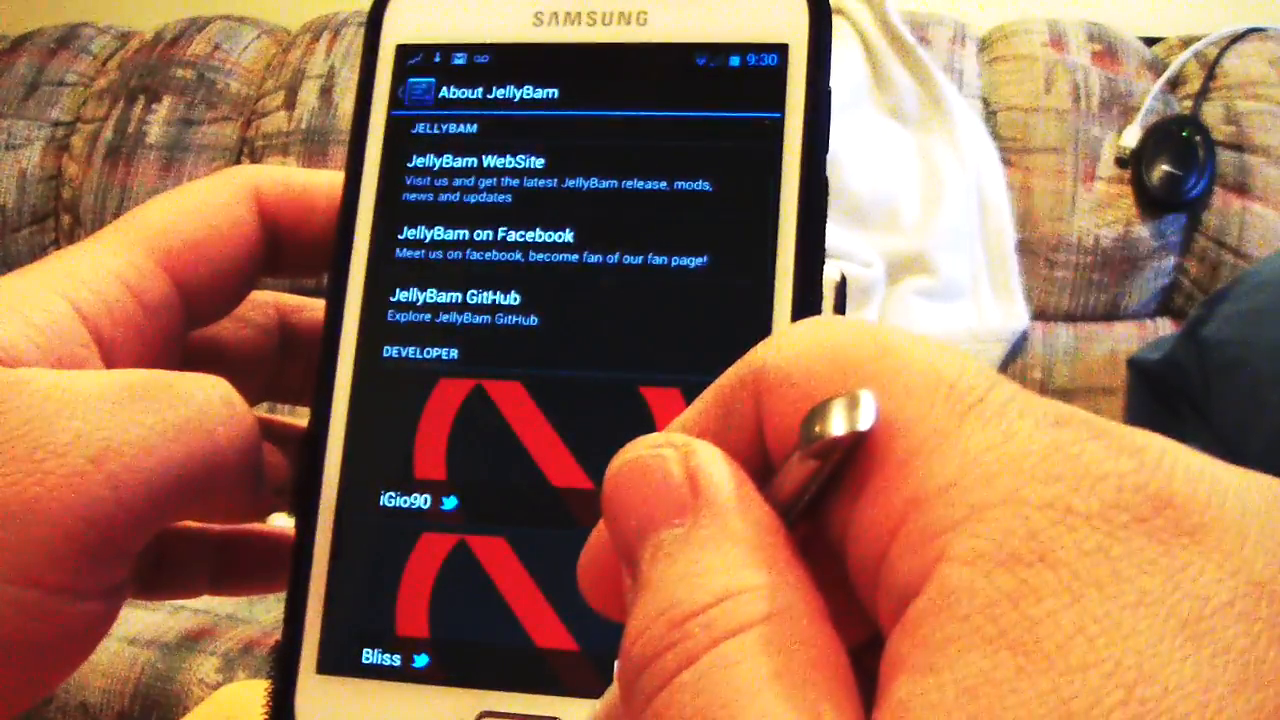
Scroll through About JellyBam's website, Facebook, GitHub links and developer list
{"action": "scroll", "scroll_direction": "down", "scroll_amount": 3}
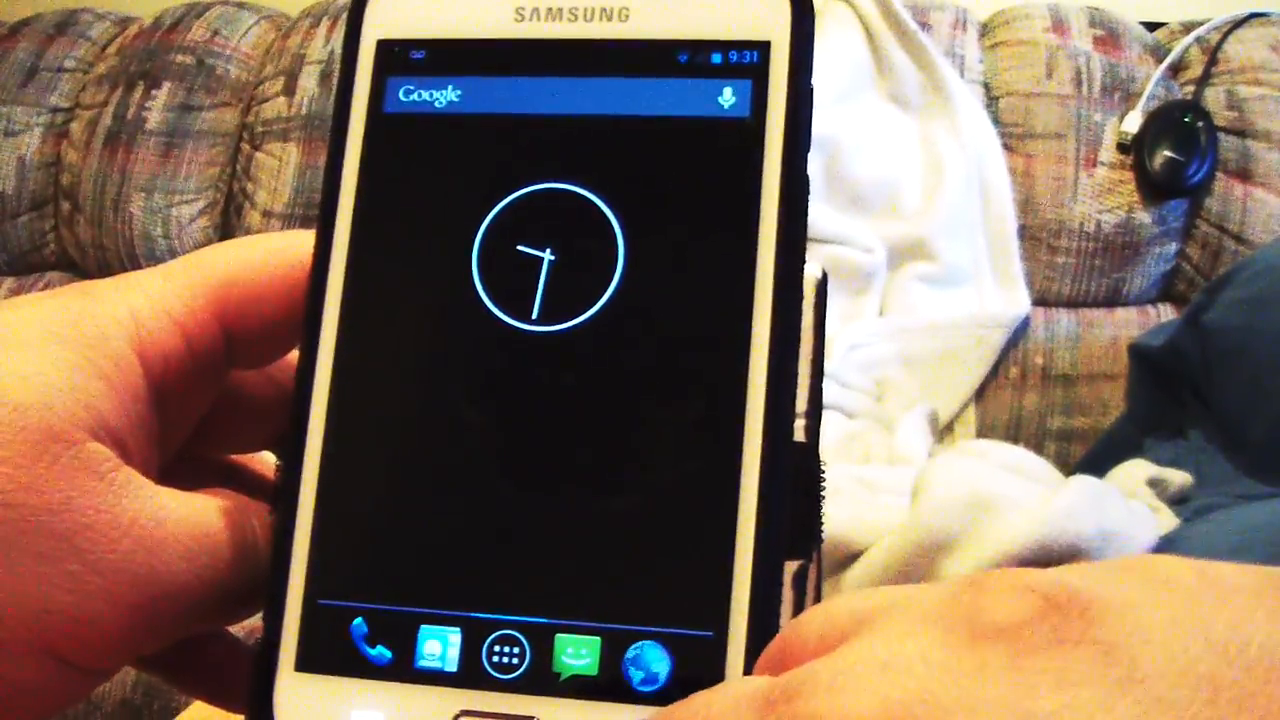
Scroll Settings down to the JellyBam section with AOKP, CyanogenMod and DPI settings
{"action": "left_click_drag", "start_coordinate": [564, 56], "coordinate": [564, 300]}
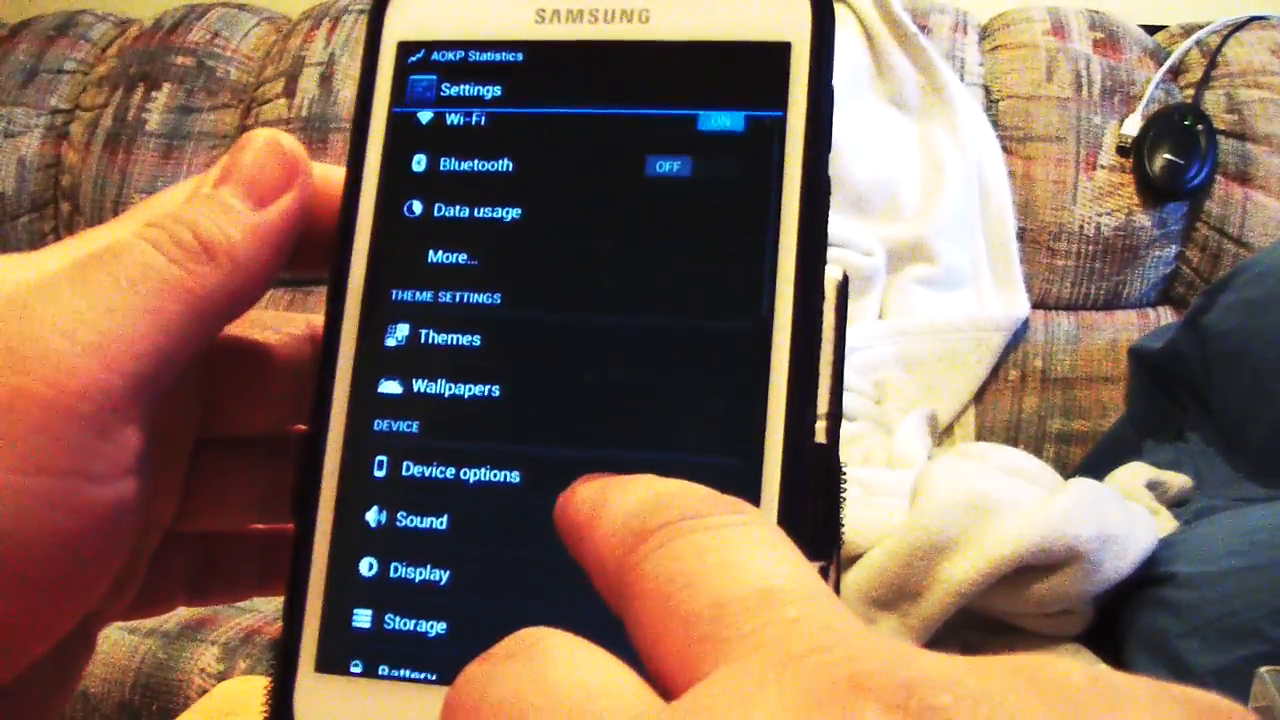
{"action": "scroll", "scroll_direction": "down", "scroll_amount": 3}
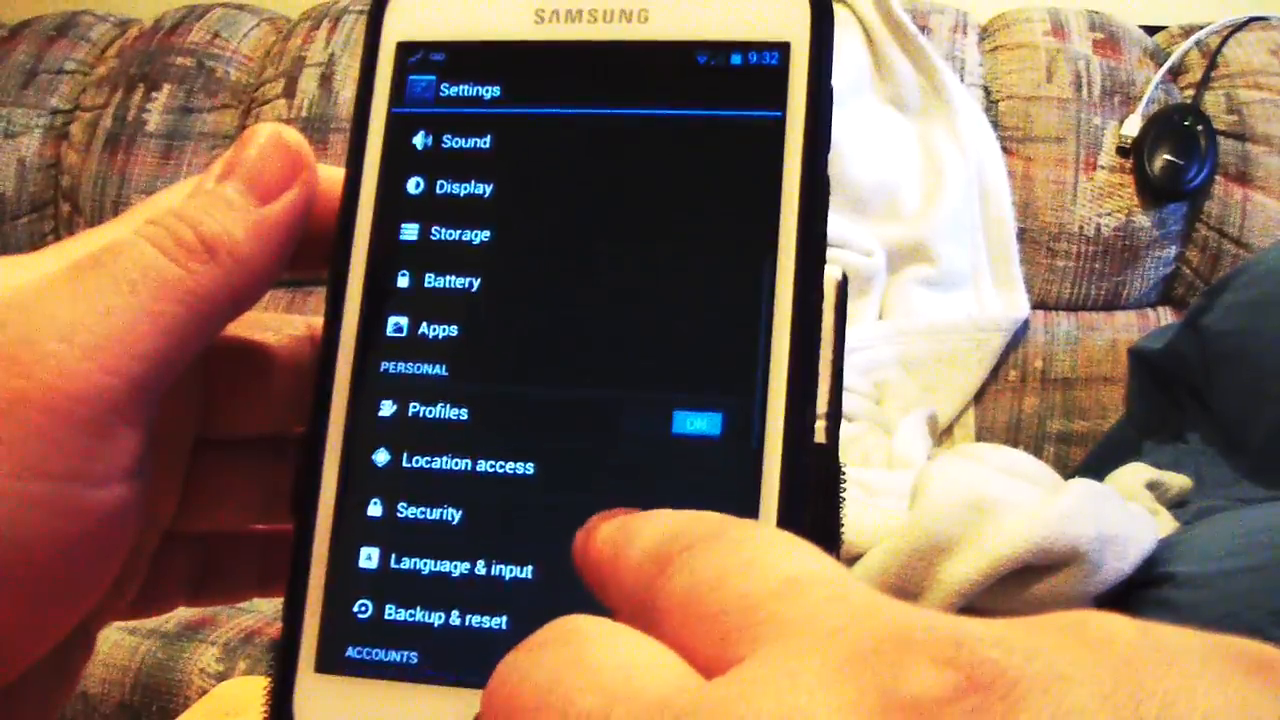
{"action": "scroll", "scroll_direction": "down", "scroll_amount": 3}
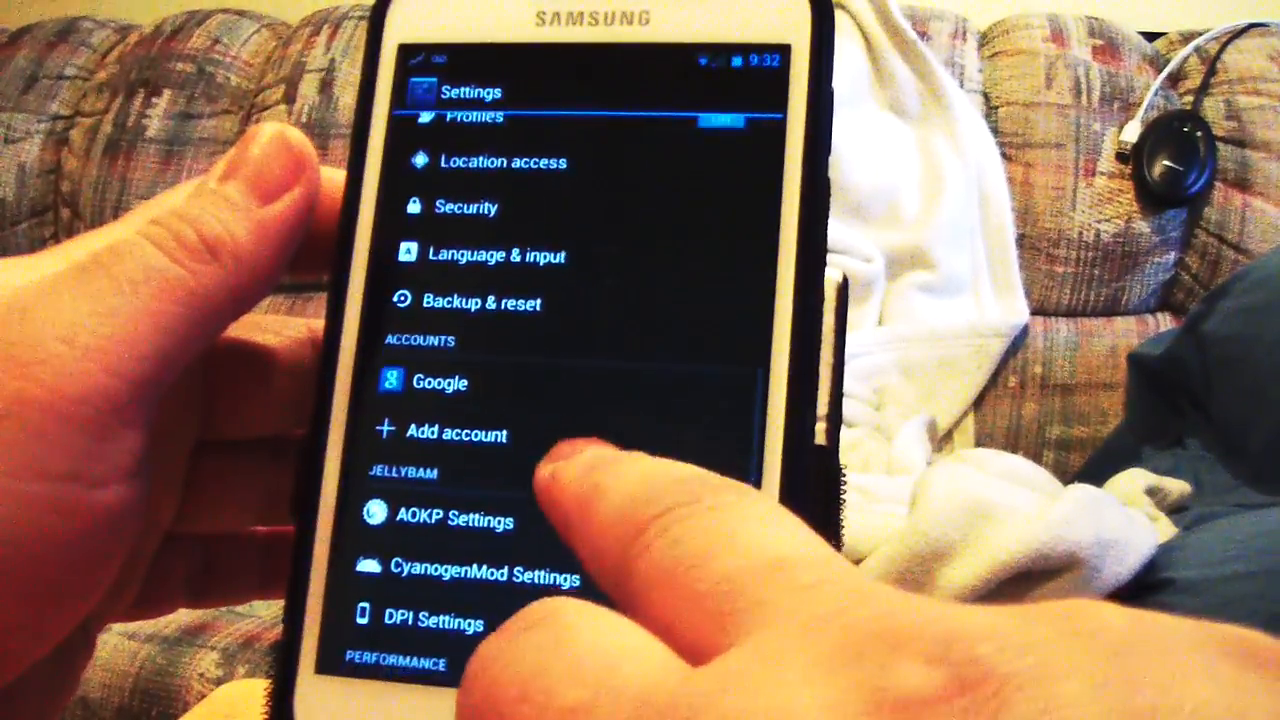